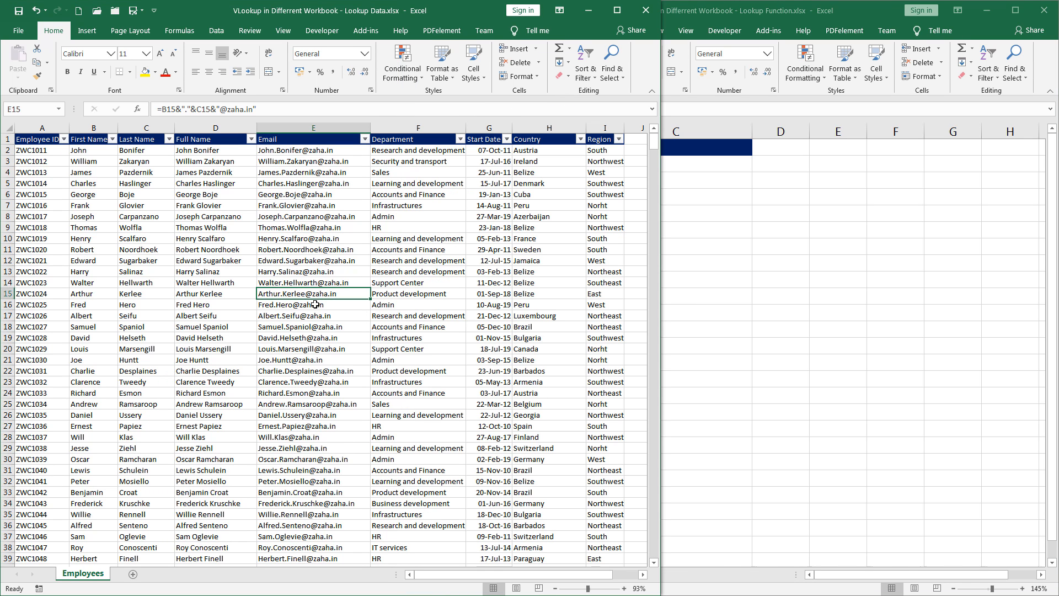
{"action": "mouse_move", "coordinate": [103, 174]}
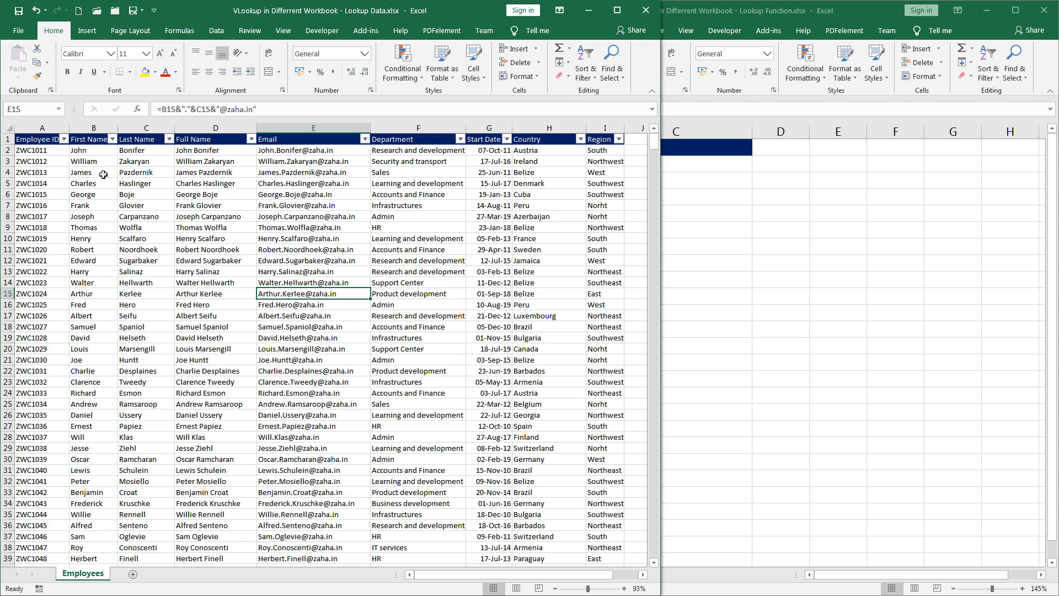
Step: Begin =VLOOKUP in B2 with A2's Employee ID as the lookup value
{"action": "left_click", "coordinate": [41, 139]}
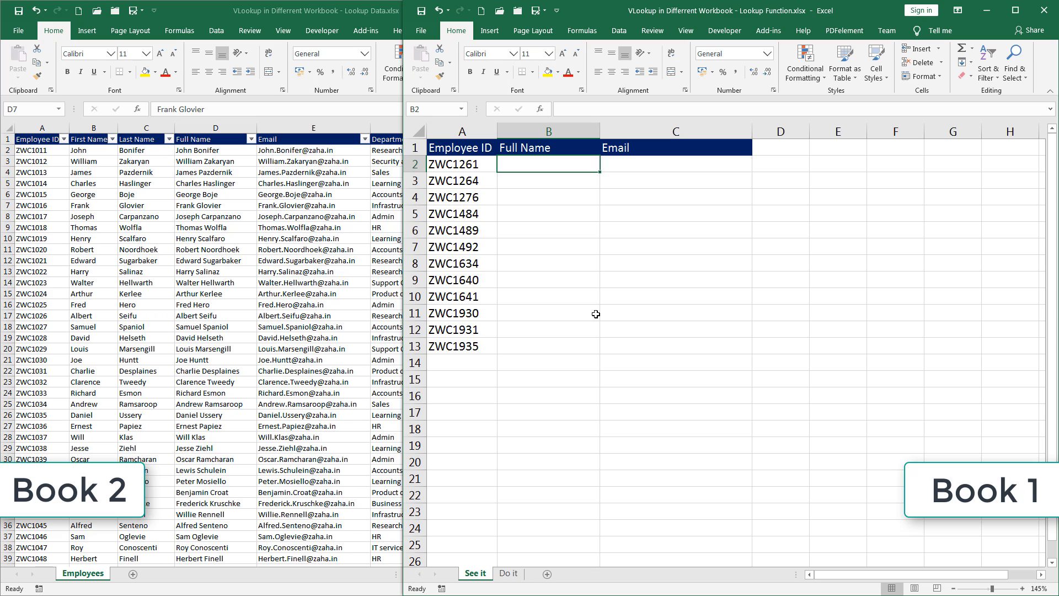
{"action": "type", "text": "="}
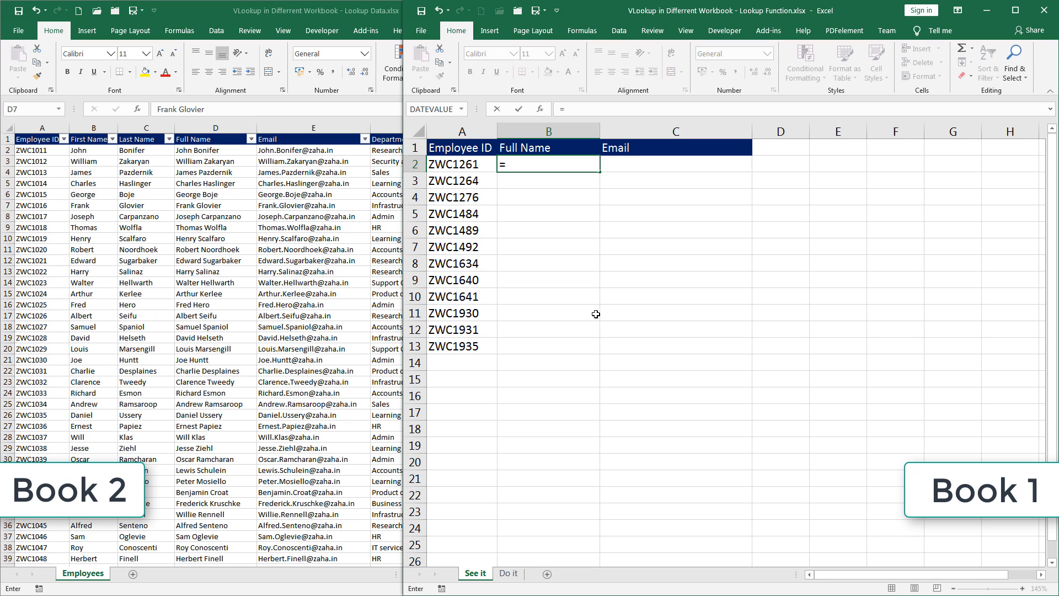
{"action": "type", "text": "vl"}
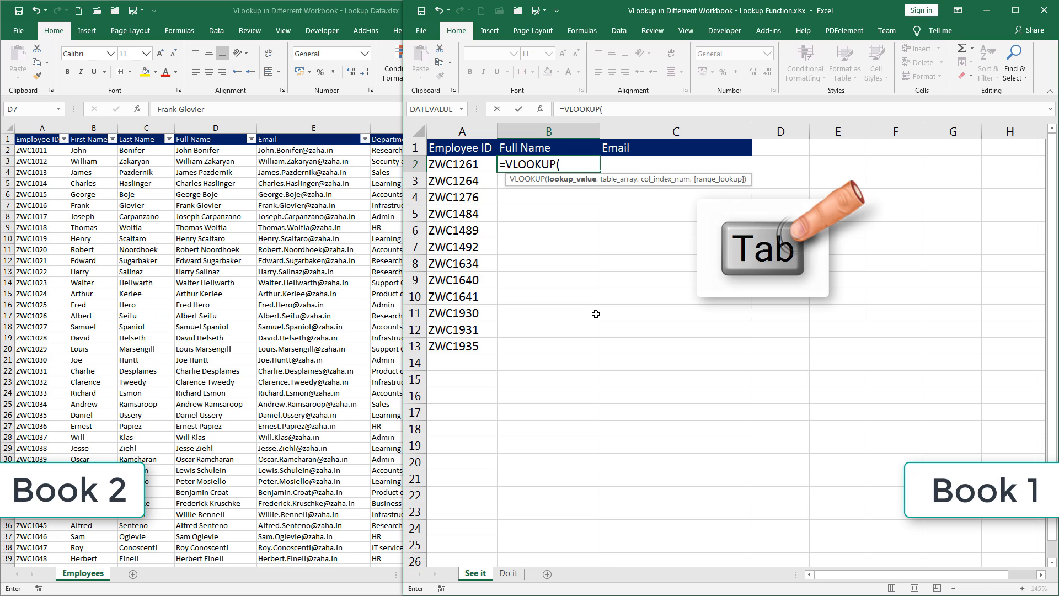
{"action": "left_click", "coordinate": [462, 164]}
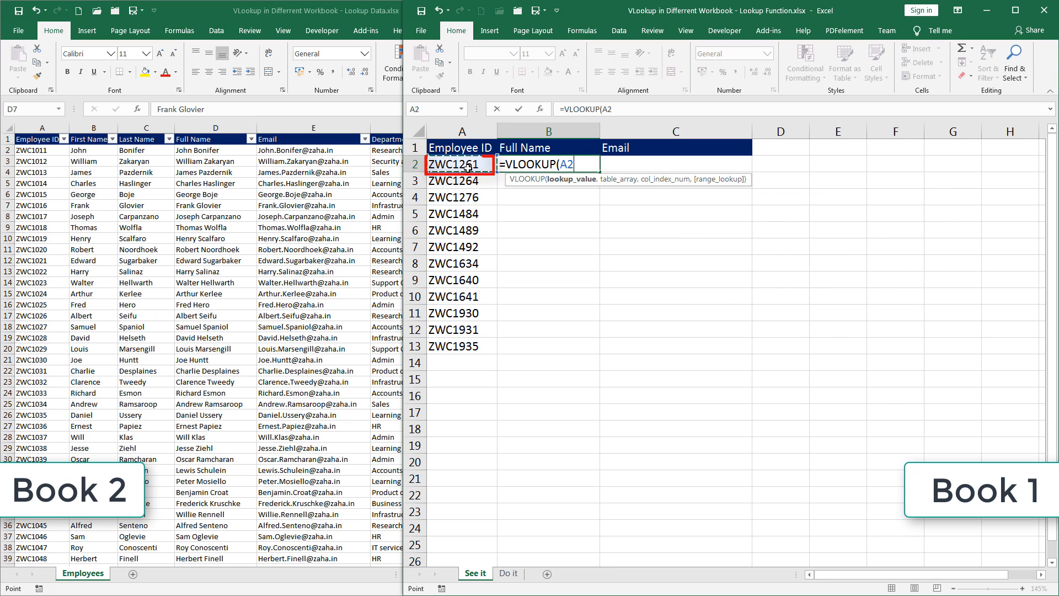
{"action": "type", "text": ","}
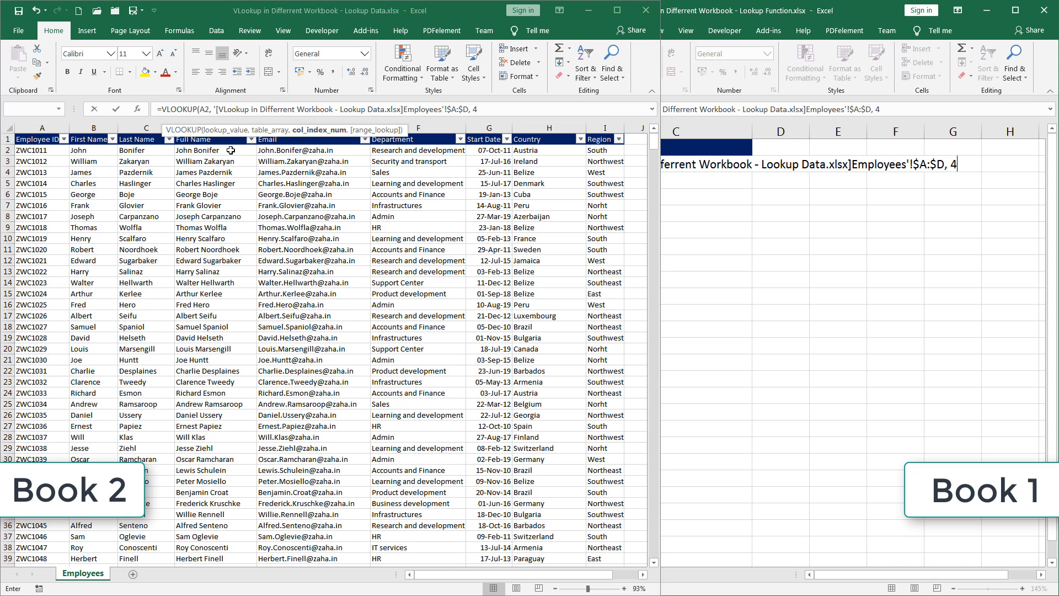
{"action": "type", "text": ","}
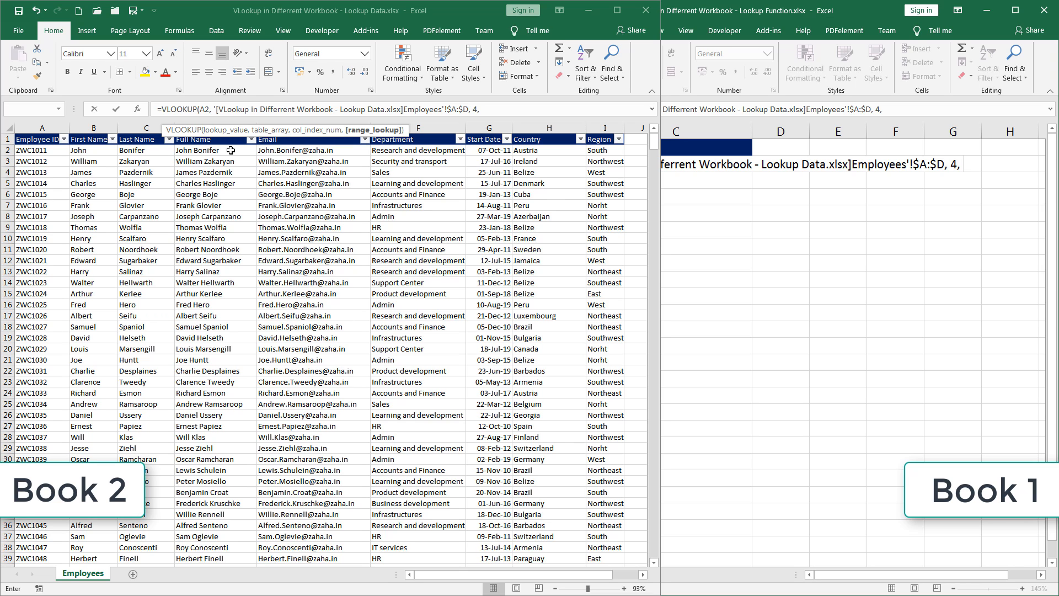
{"action": "type", "text": "0)"}
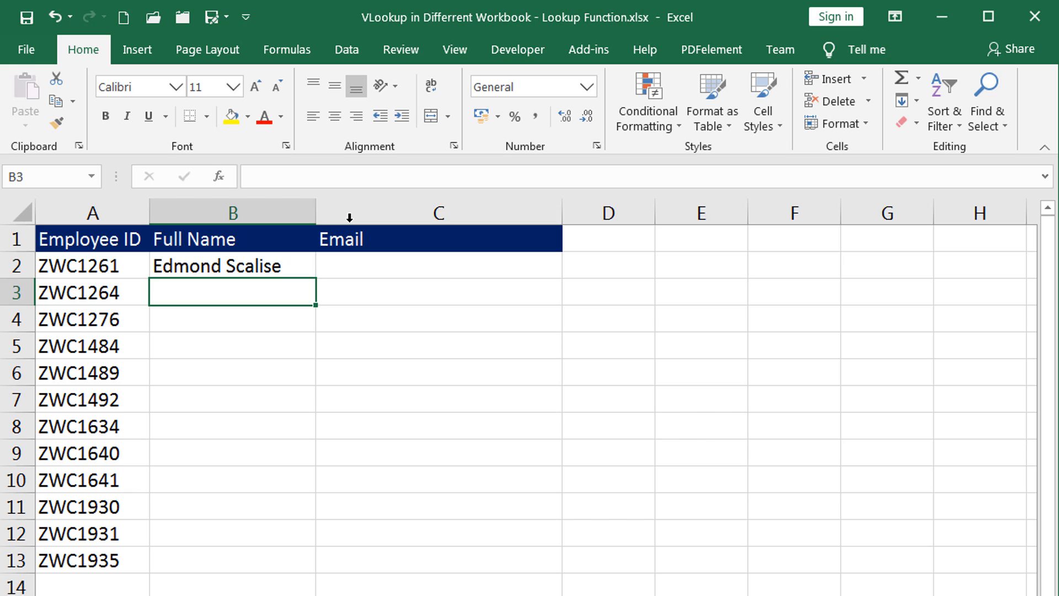
Step: Copy B2's VLOOKUP down to fill names for all twelve employee IDs
{"action": "left_click", "coordinate": [232, 265]}
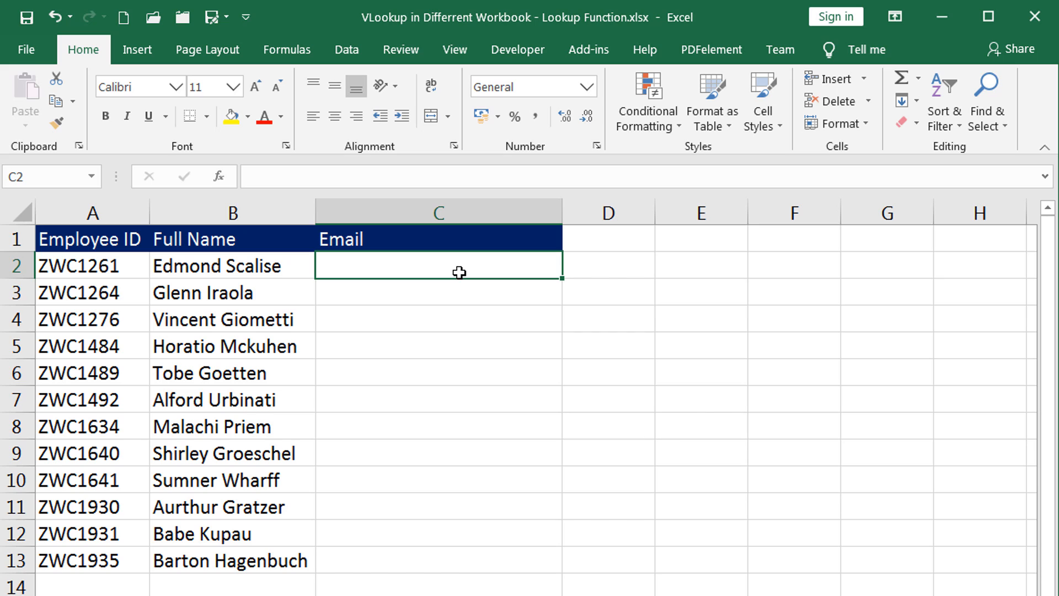
{"action": "mouse_move", "coordinate": [449, 267]}
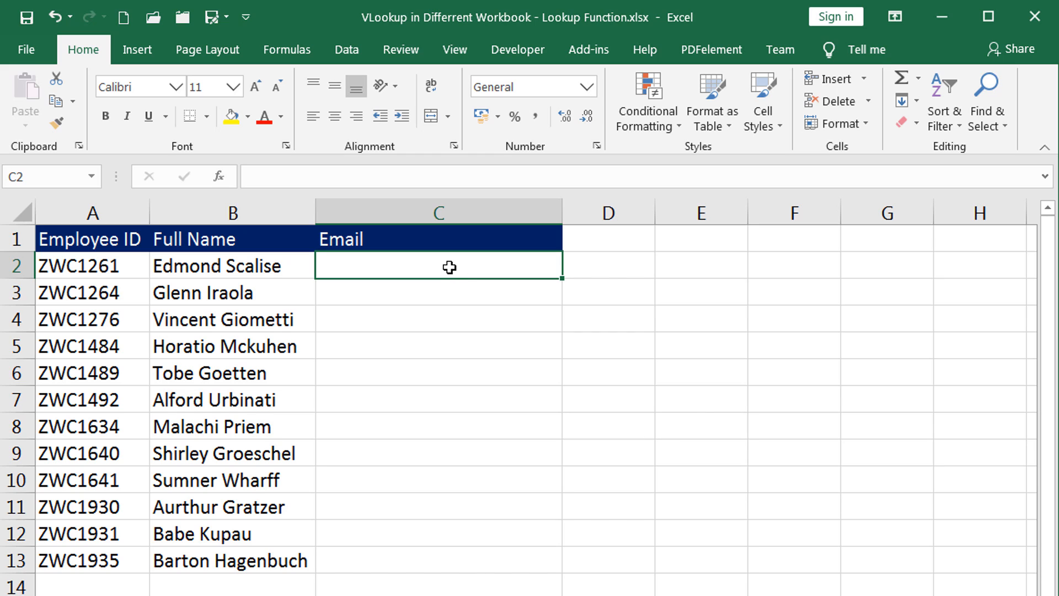
Step: Type =vl in C2 and accept the VLOOKUP function
{"action": "type", "text": "="}
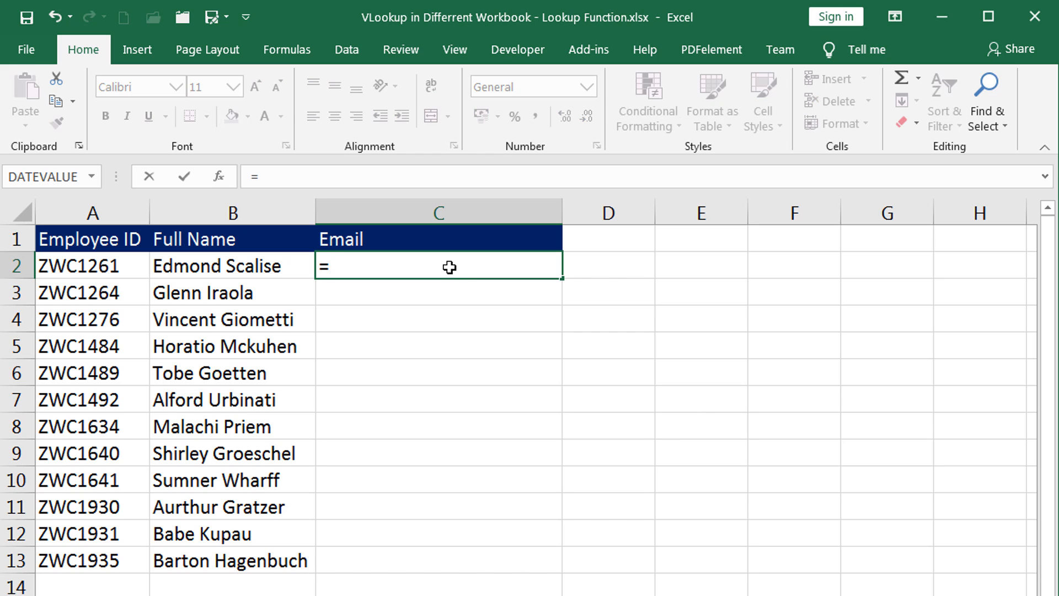
{"action": "type", "text": "vl"}
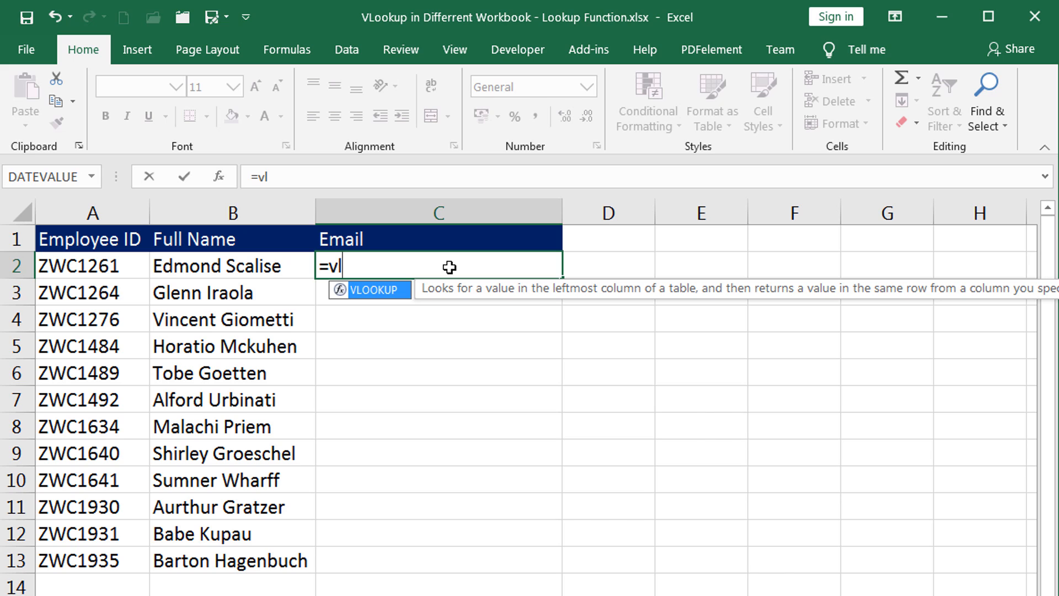
{"action": "key", "text": "Tab"}
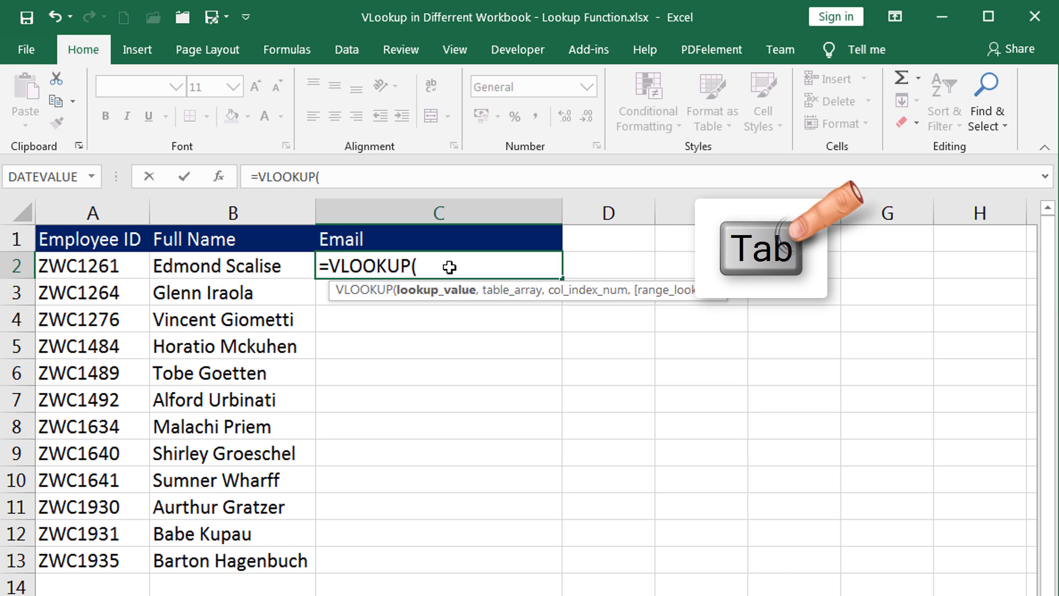
{"action": "key", "text": "tab"}
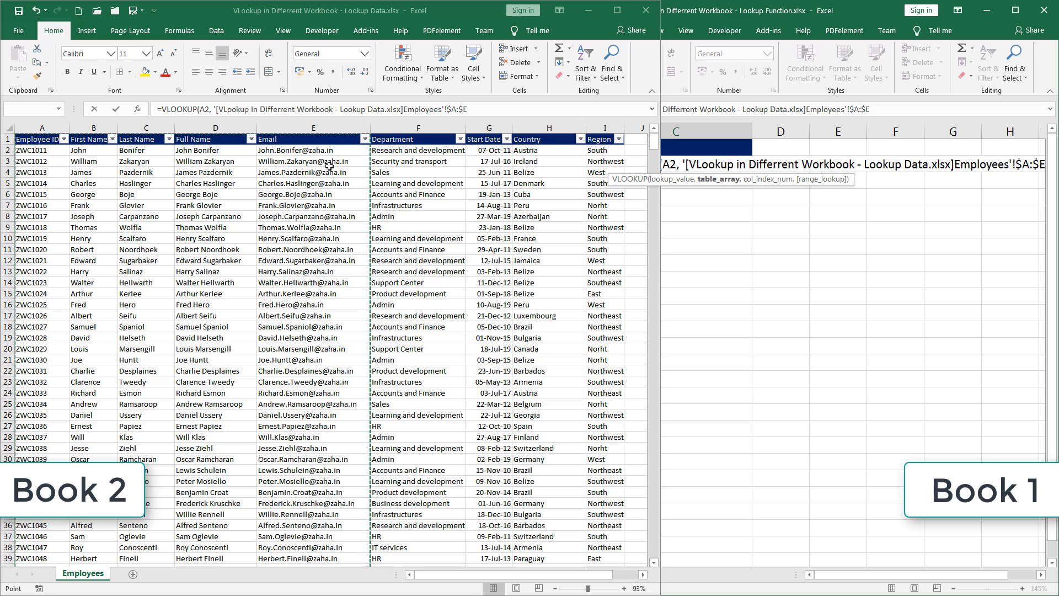
Step: Look up A2 in Book 2 columns A:E, returning column 5 with exact match
{"action": "type", "text": ", 5"}
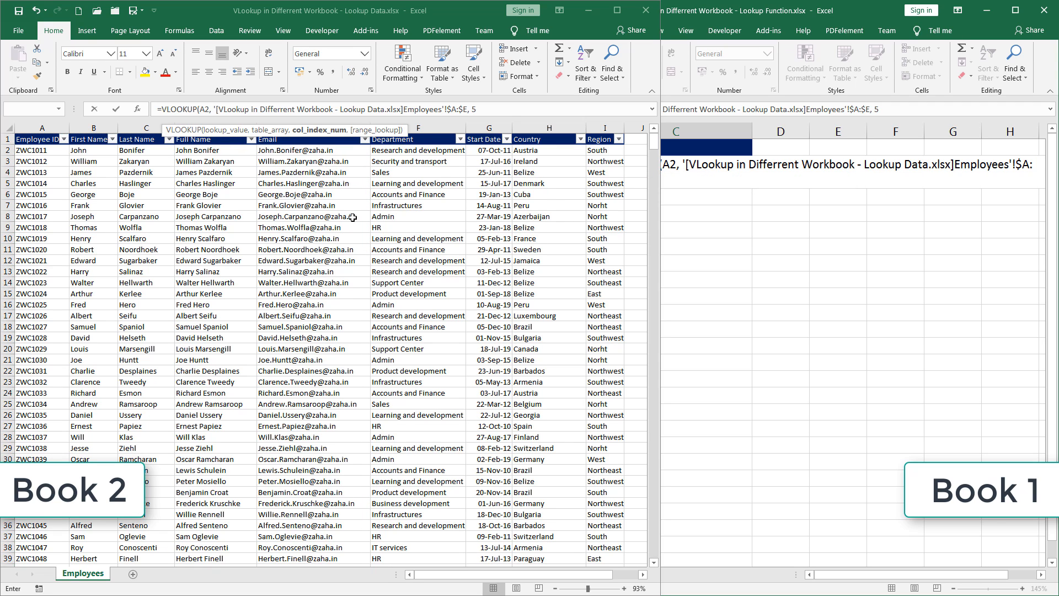
{"action": "mouse_move", "coordinate": [363, 282]}
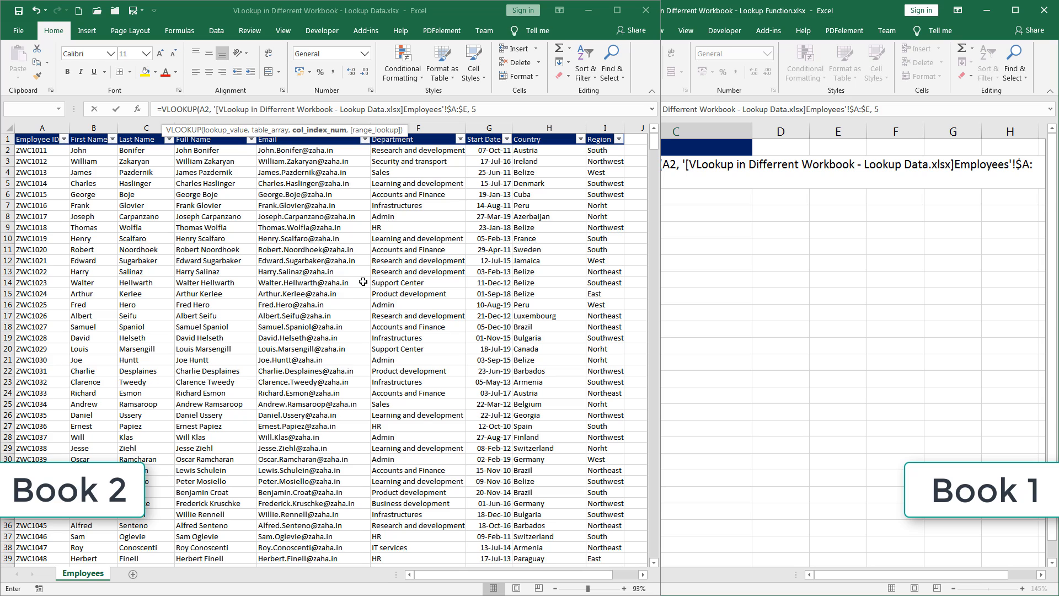
{"action": "type", "text": ","}
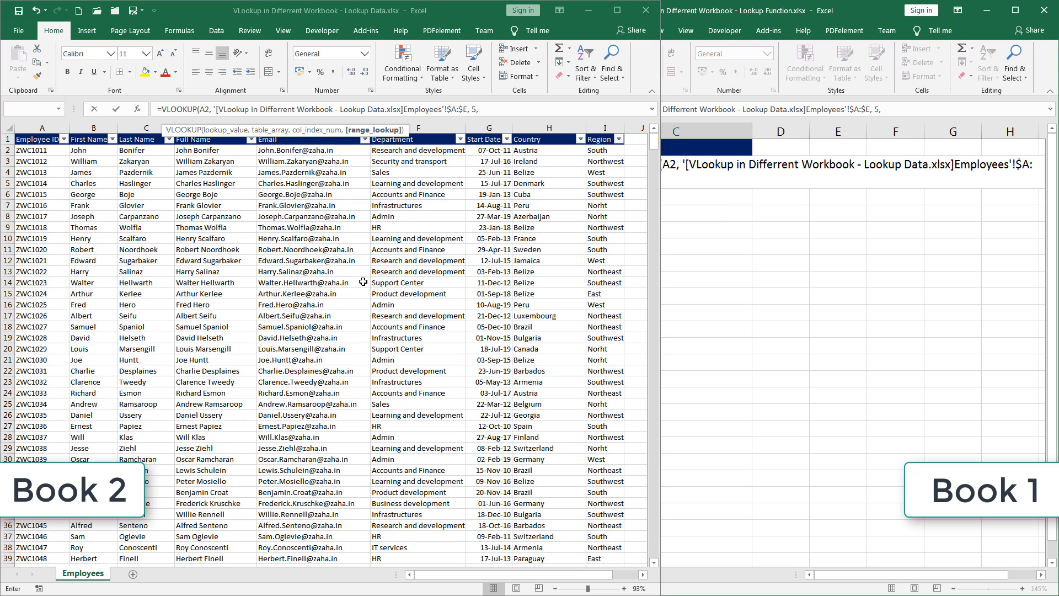
{"action": "type", "text": "0"}
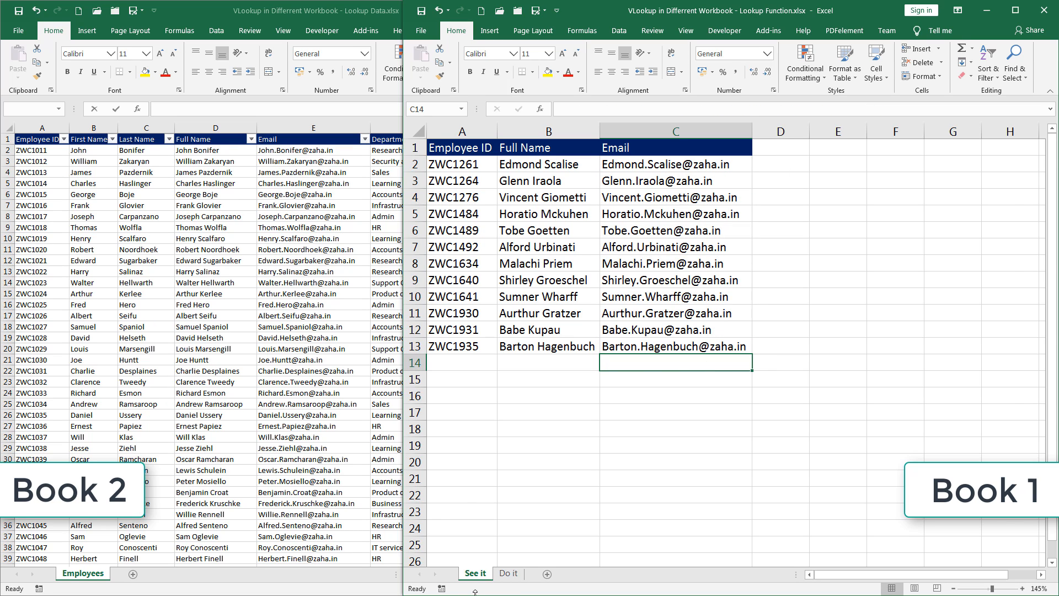
Step: Switch to the Do it practice sheet
{"action": "left_click", "coordinate": [508, 572]}
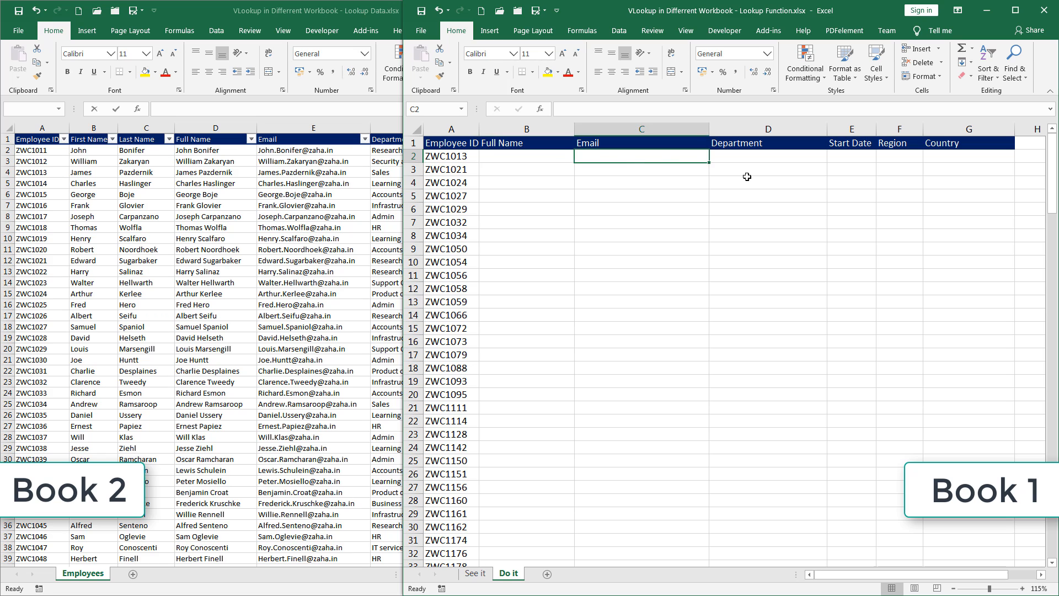
{"action": "left_click", "coordinate": [767, 156]}
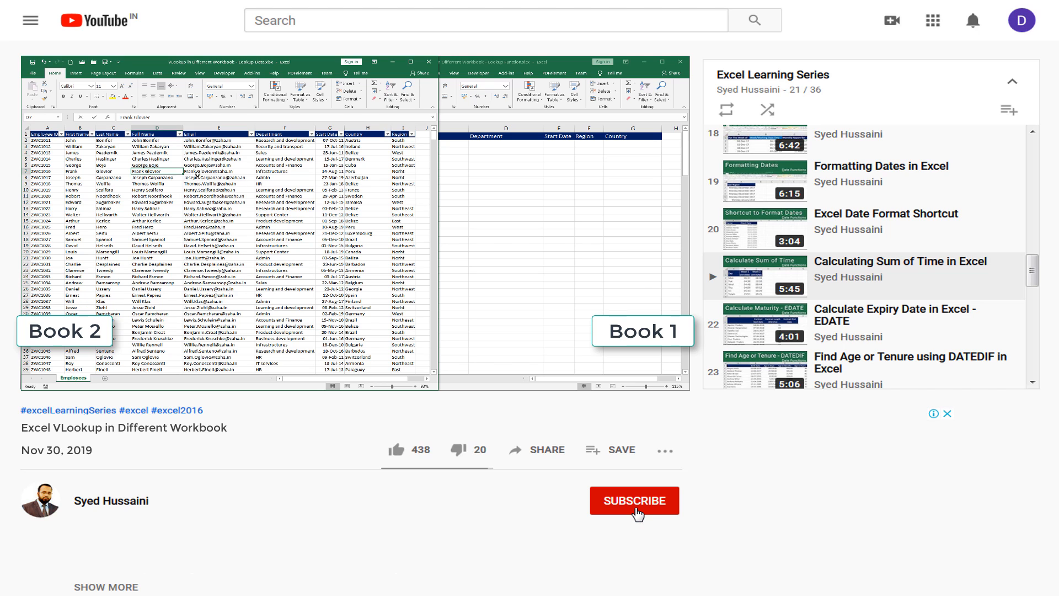
{"action": "left_click", "coordinate": [633, 501]}
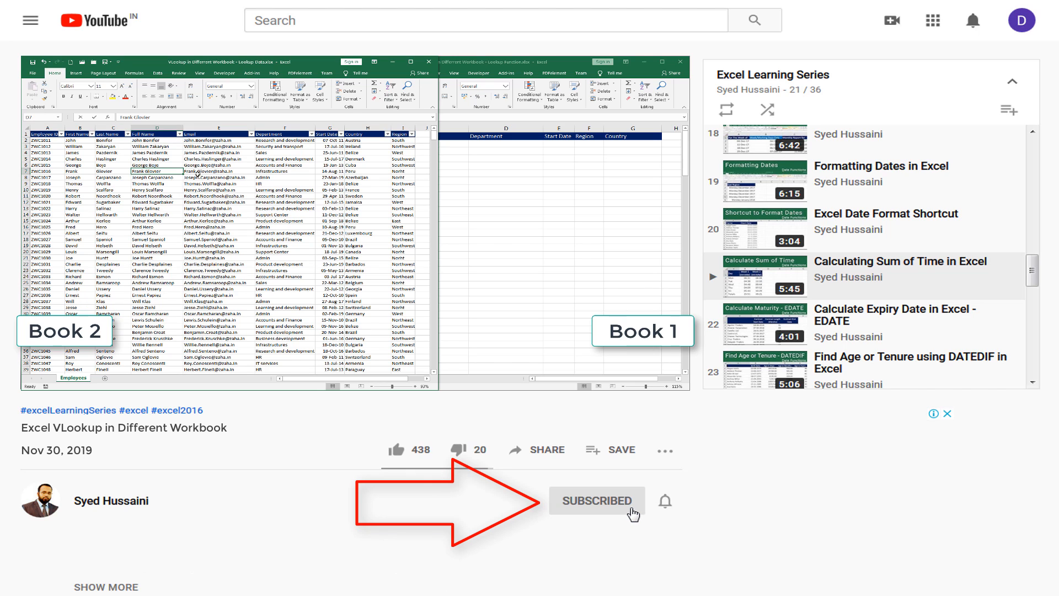
{"action": "left_click", "coordinate": [665, 501]}
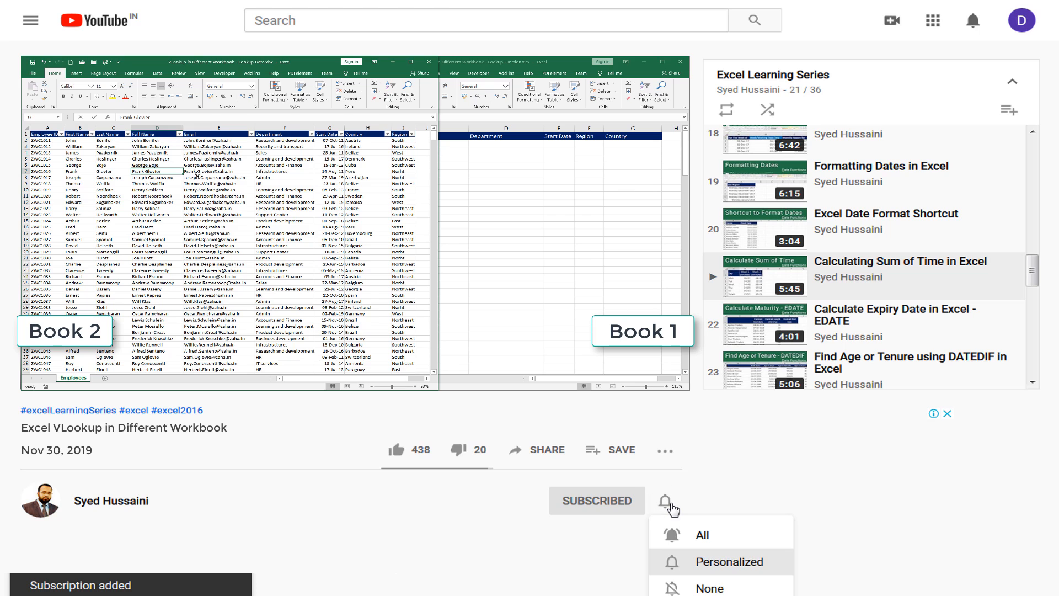